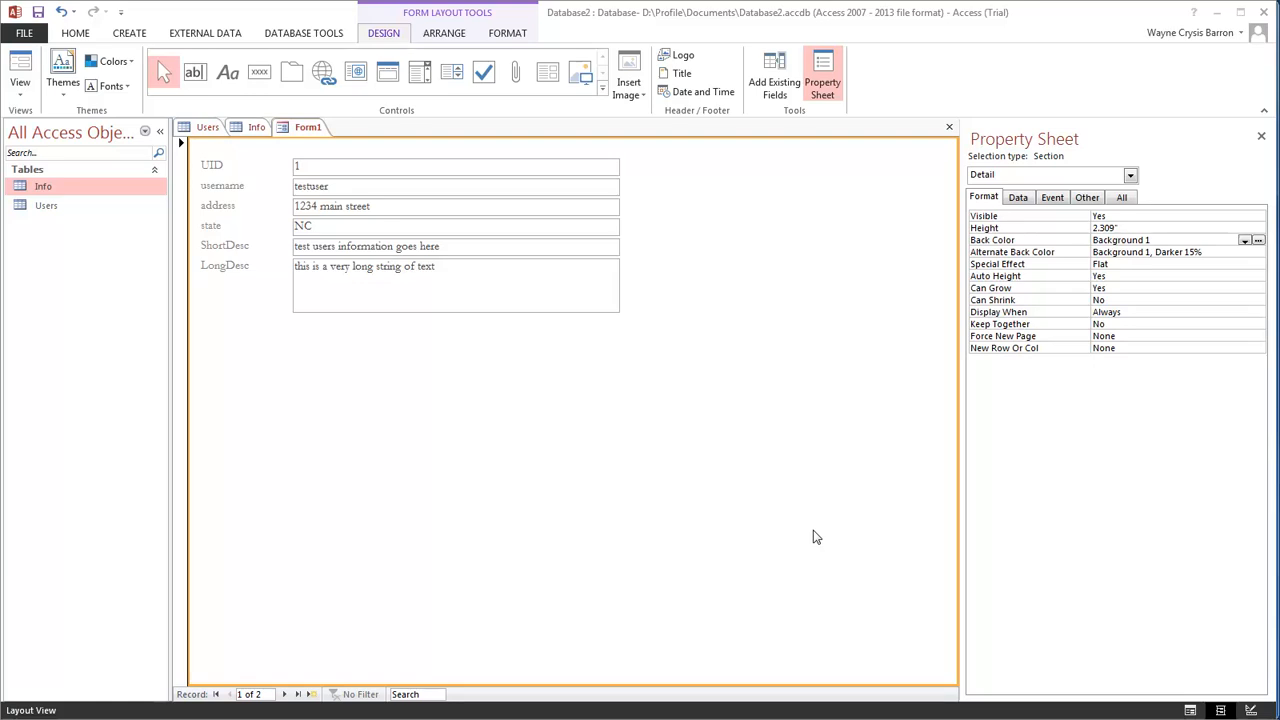
pyautogui.moveTo(255, 293)
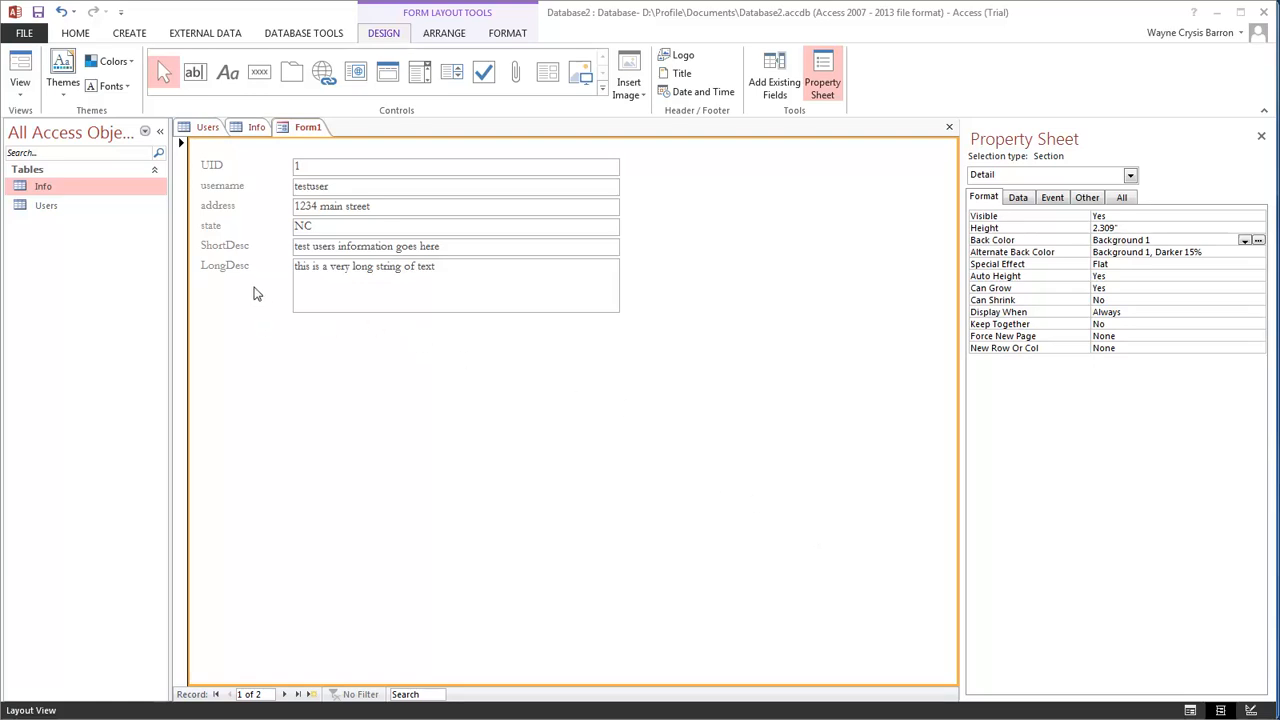
pyautogui.moveTo(420, 386)
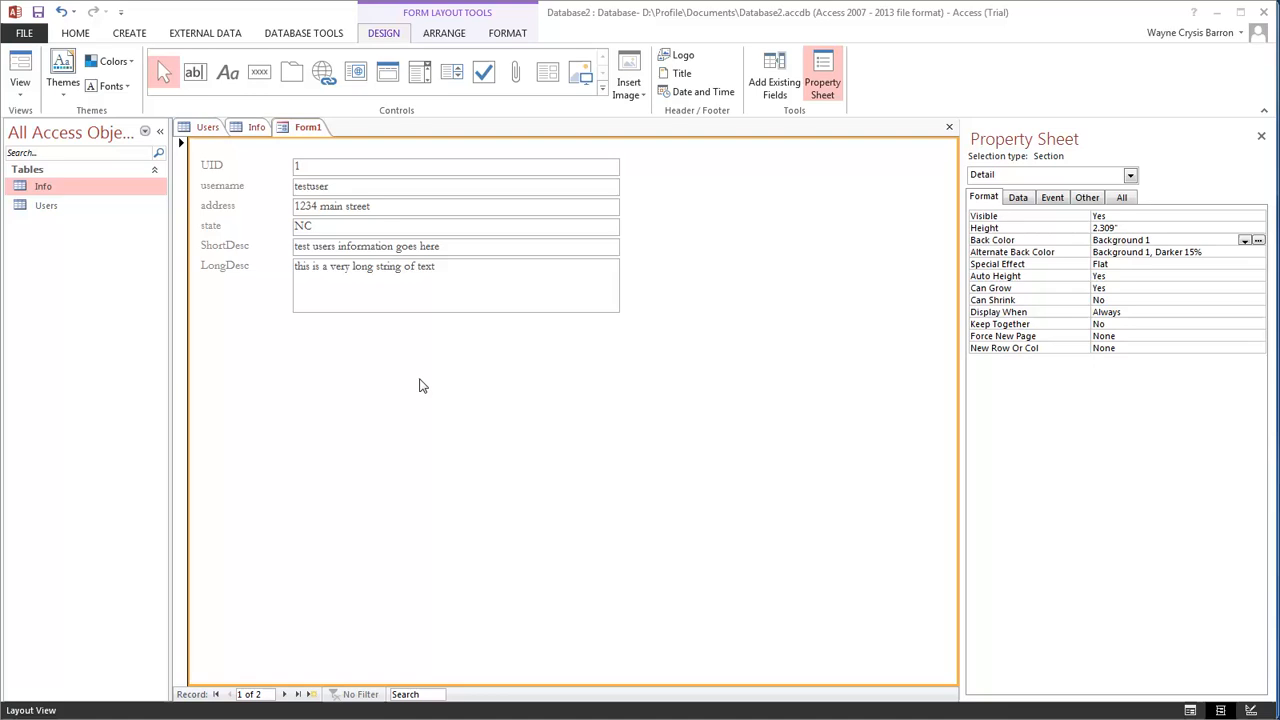
pyautogui.moveTo(462, 539)
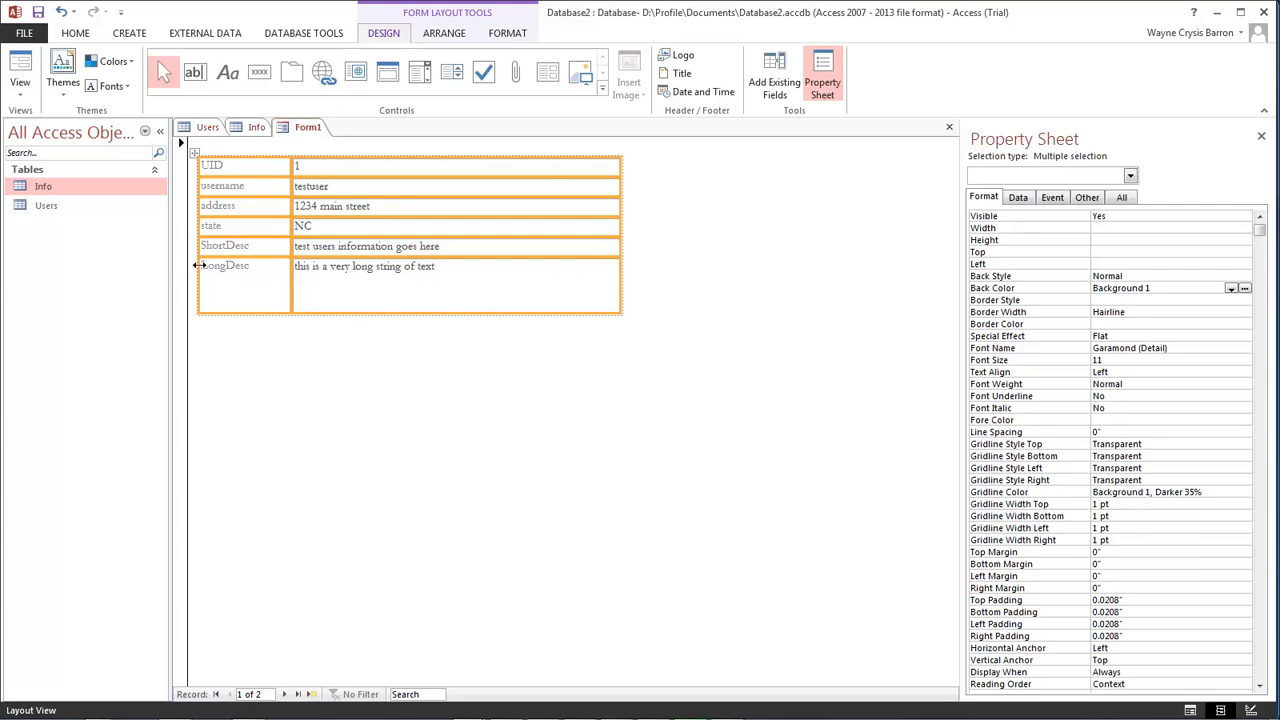
pyautogui.moveTo(703, 290)
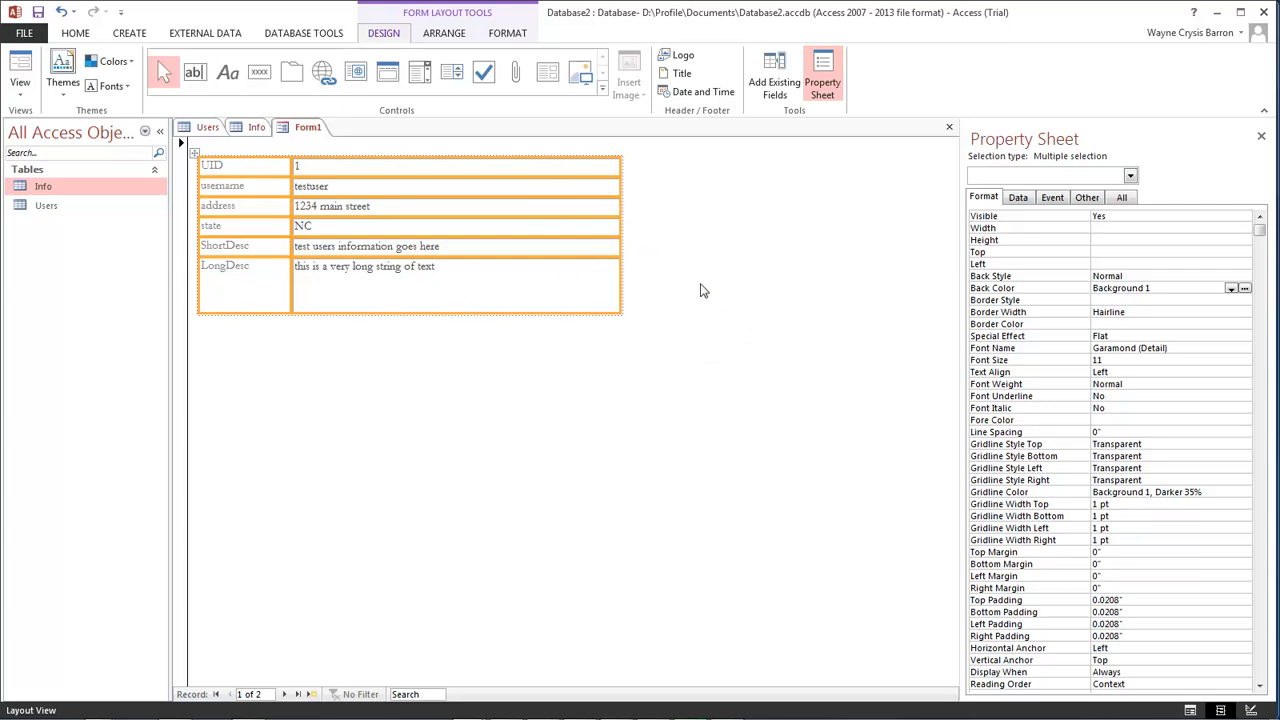
pyautogui.moveTo(985, 216)
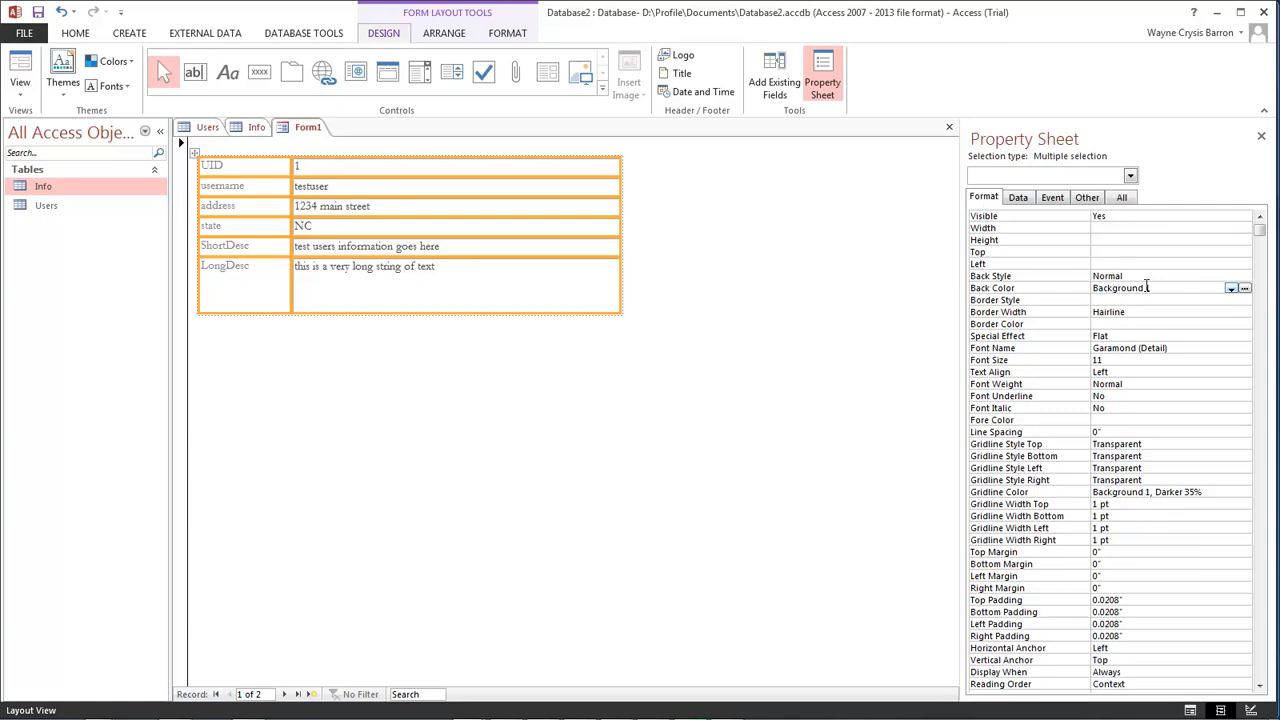
# Set the Back Color of Form1's labels and text boxes to Access Theme 5.
pyautogui.click(1230, 288)
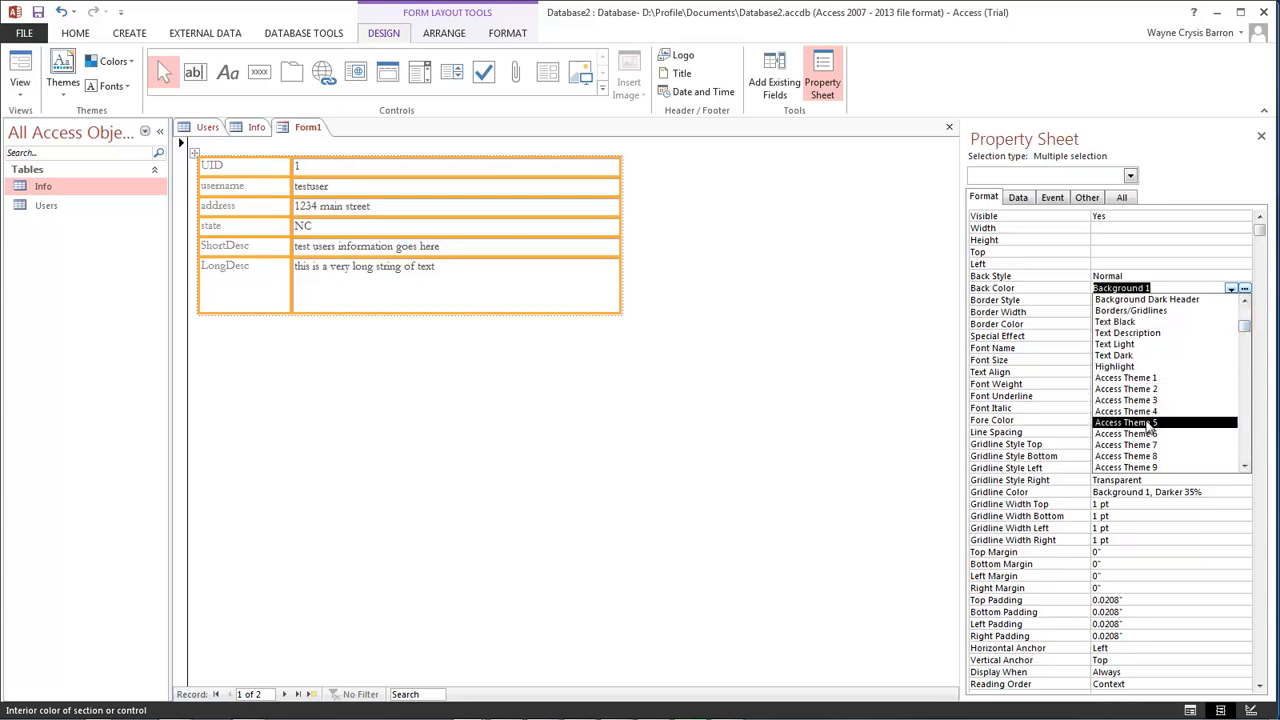
pyautogui.click(1126, 422)
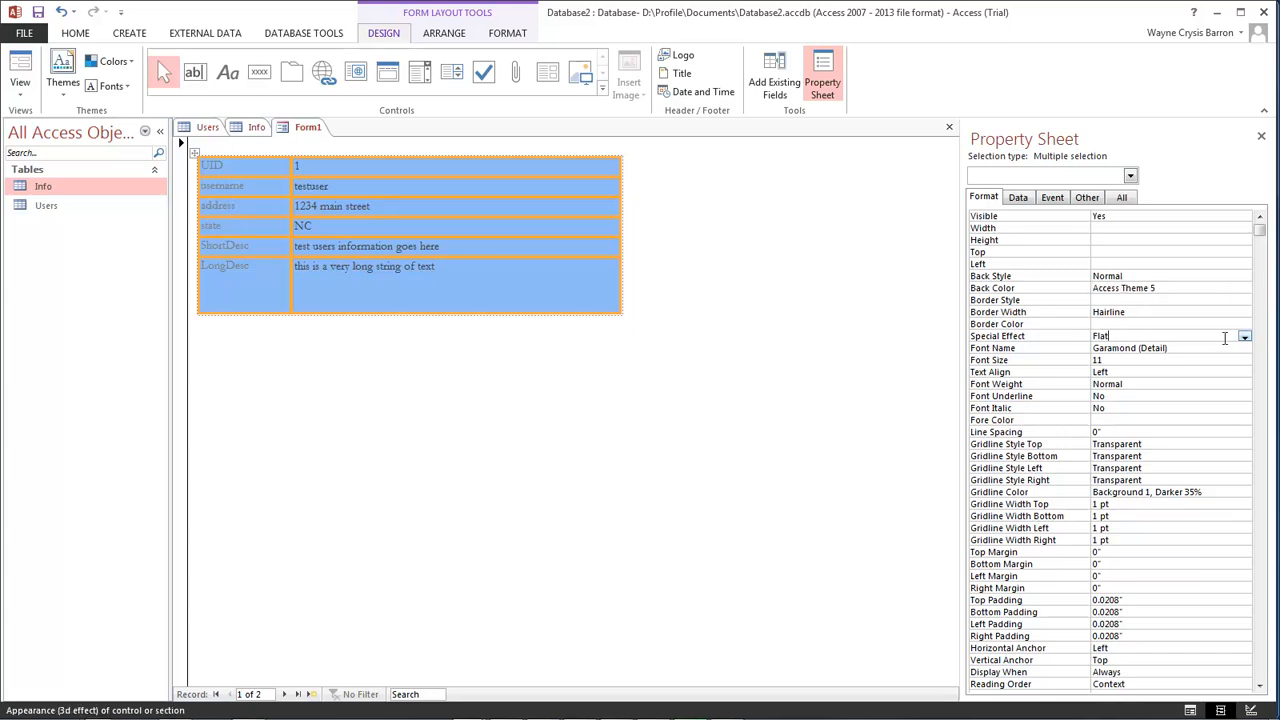
# Set Special Effect to Shadowed for all controls, then deselect to preview.
pyautogui.click(1244, 336)
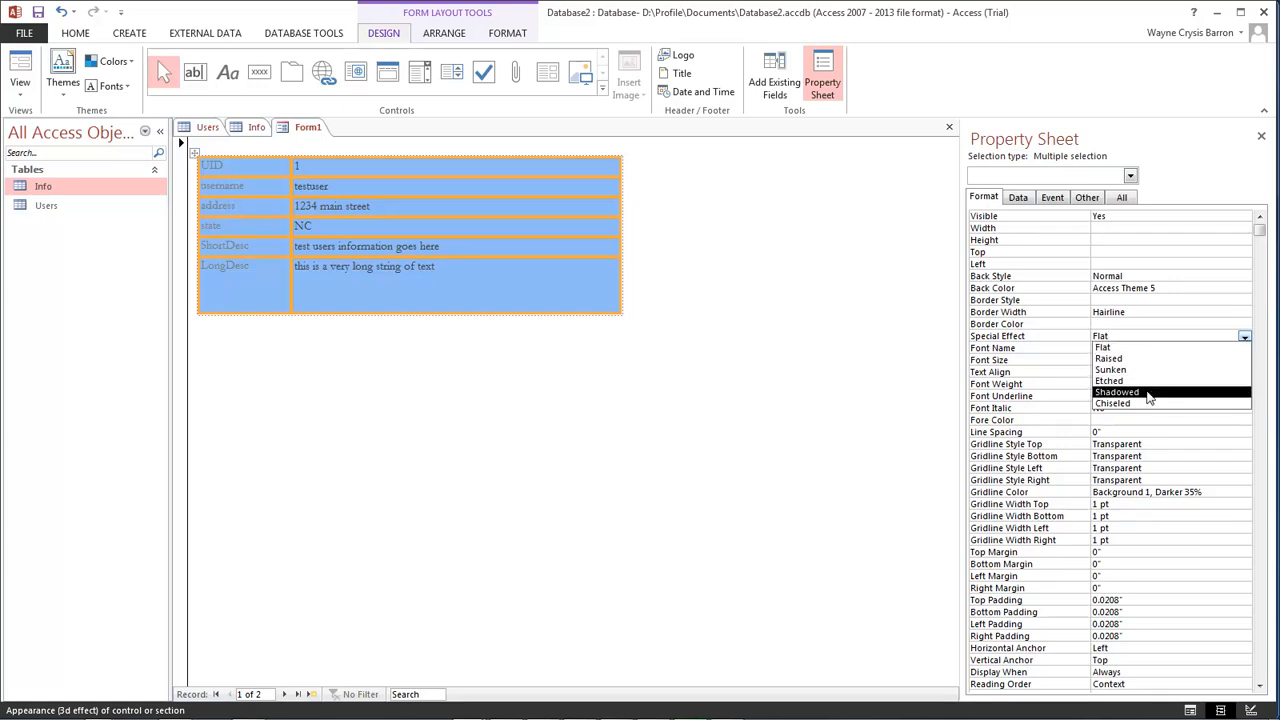
pyautogui.click(1117, 391)
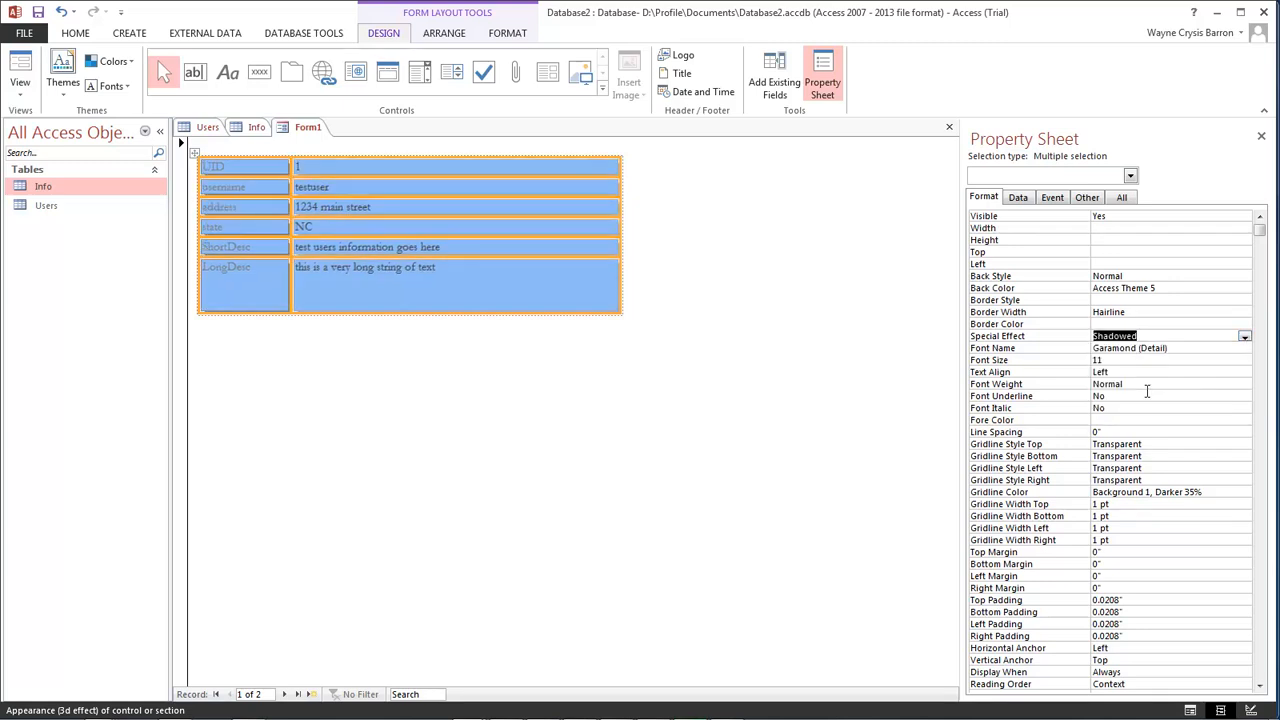
pyautogui.click(1244, 324)
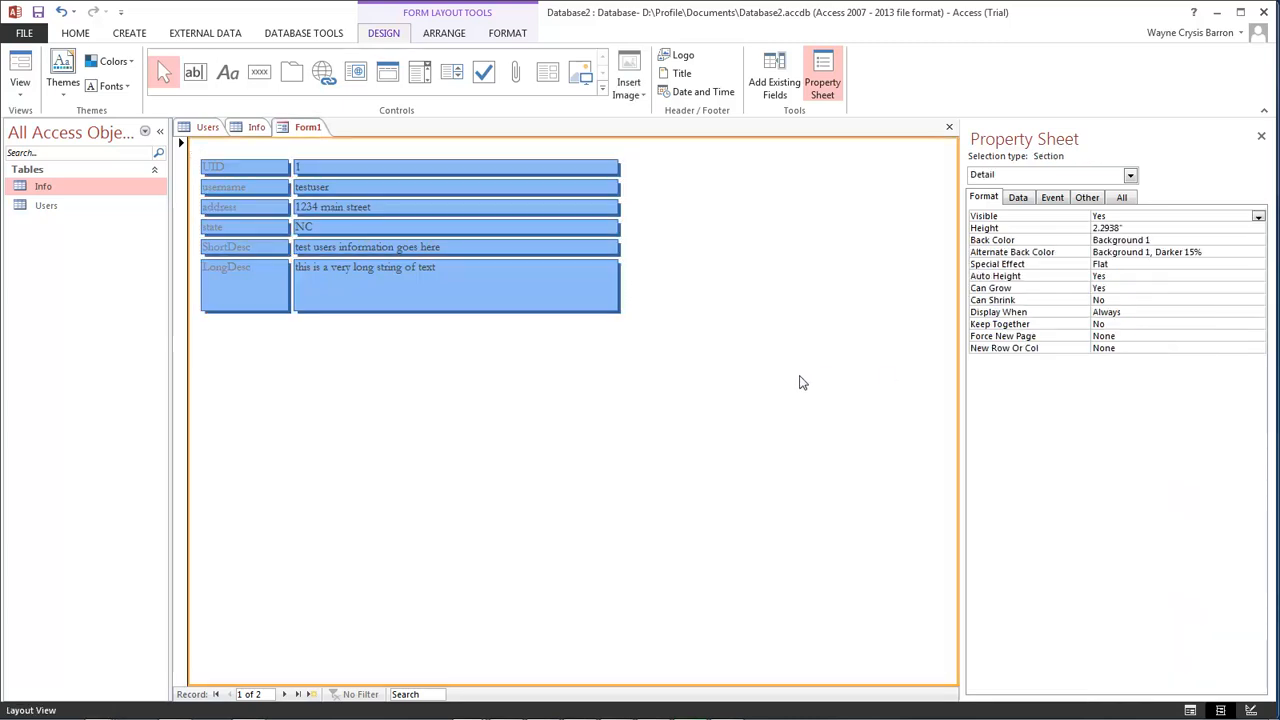
pyautogui.moveTo(753, 286)
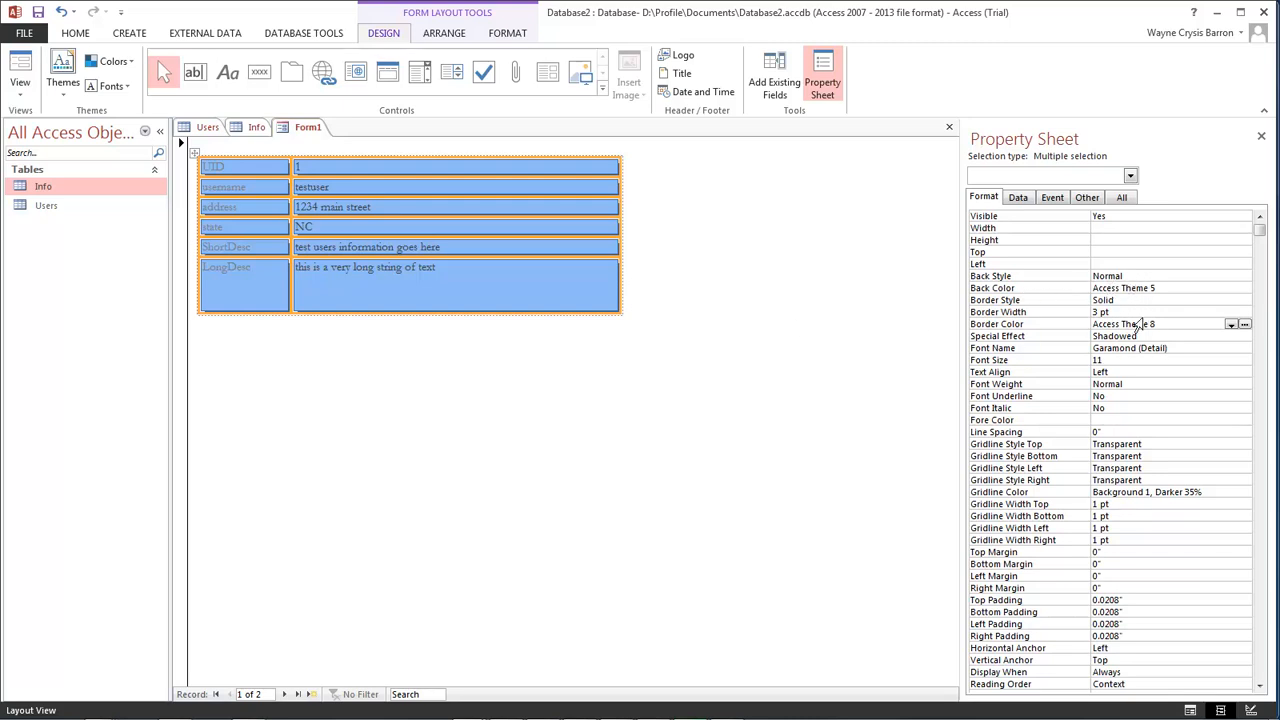
pyautogui.moveTo(1024, 331)
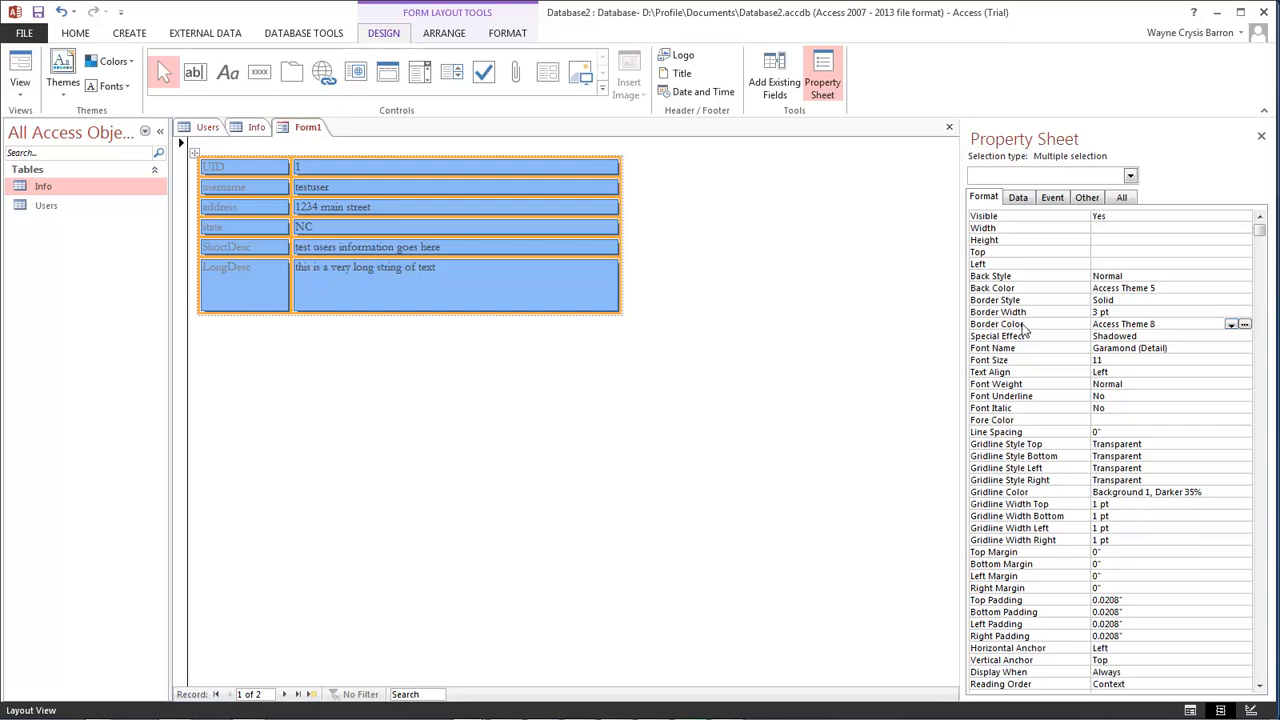
pyautogui.moveTo(1018, 345)
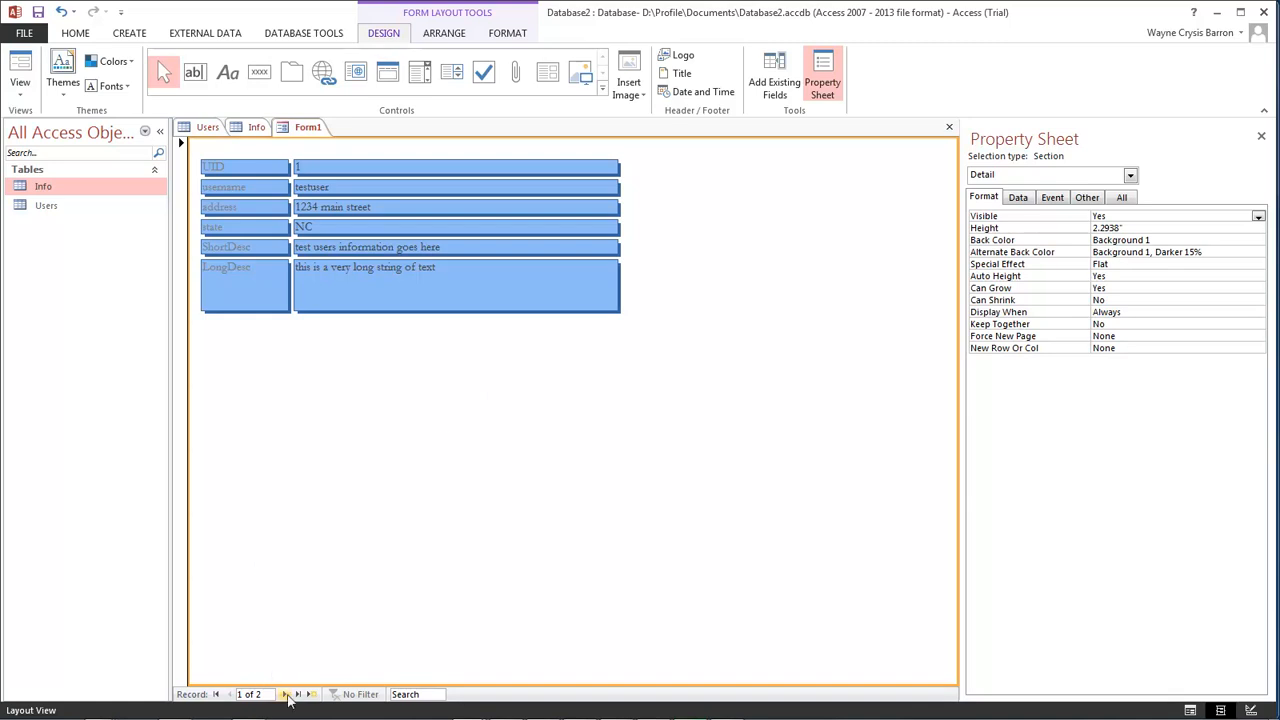
# Advance to record 2 of 2 (UID 2, anotheruser, SC) using Next Record.
pyautogui.click(284, 694)
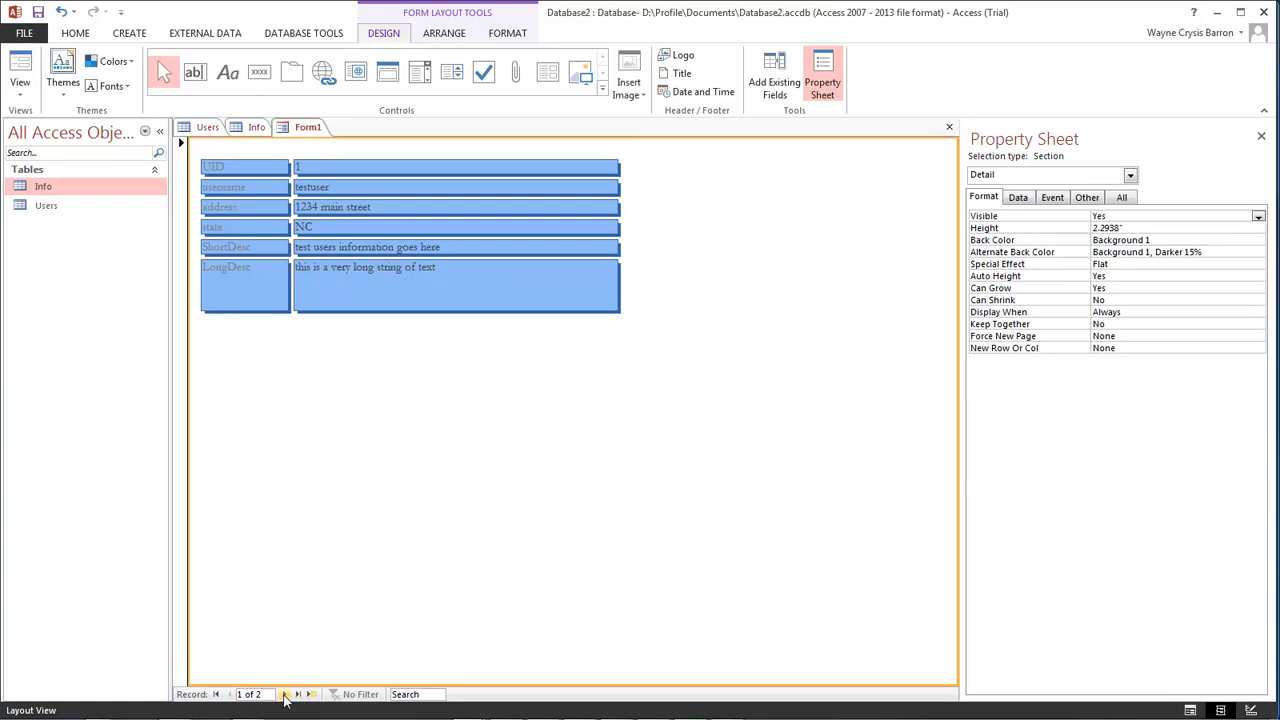
pyautogui.click(284, 694)
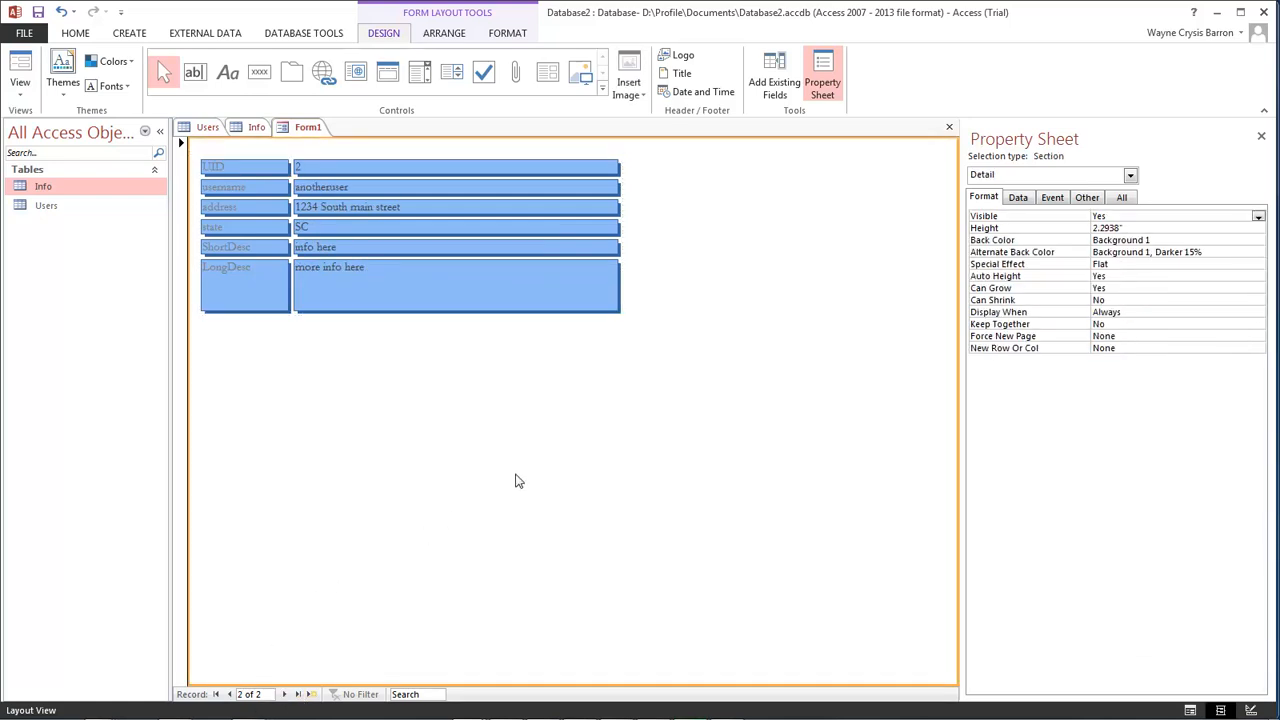